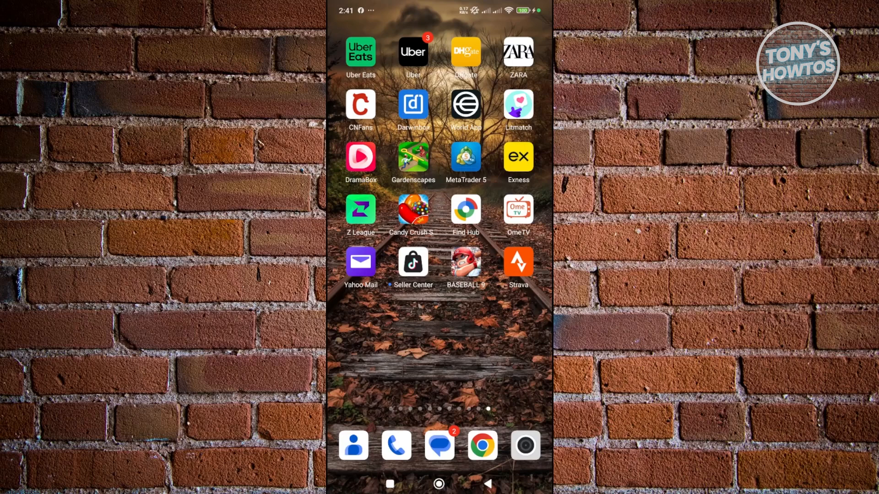
# Launch Strava and view the You profile with this week's zero-distance summary.
pyautogui.click(519, 261)
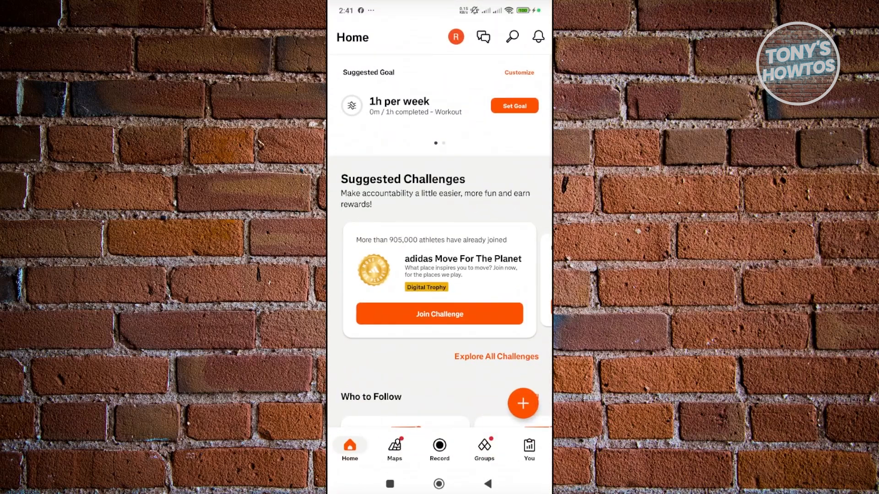
pyautogui.click(529, 449)
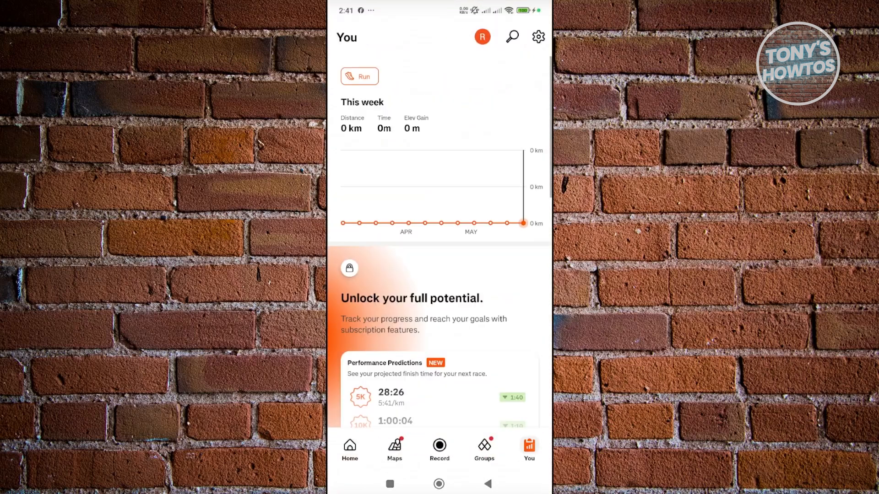
# Open Strava's Settings from the You page and scroll through the options.
pyautogui.click(538, 37)
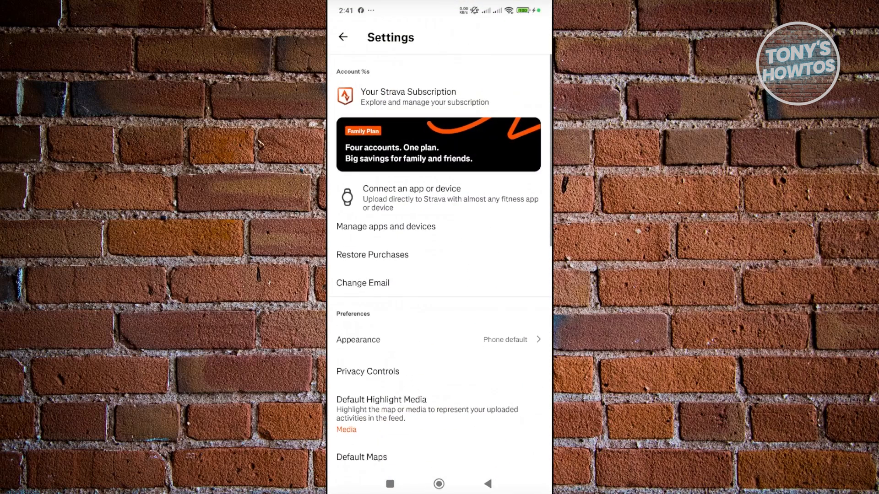
pyautogui.scroll(-3)
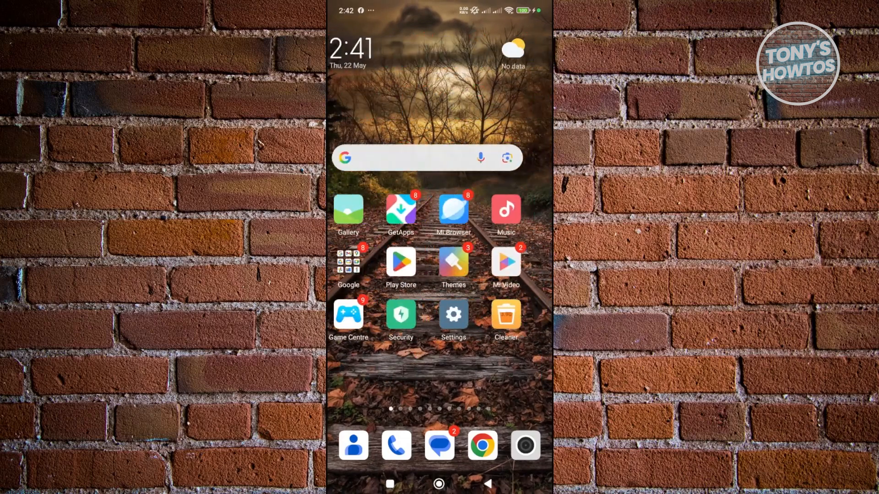
# Launch the phone's Settings app and enter Additional settings.
pyautogui.click(453, 313)
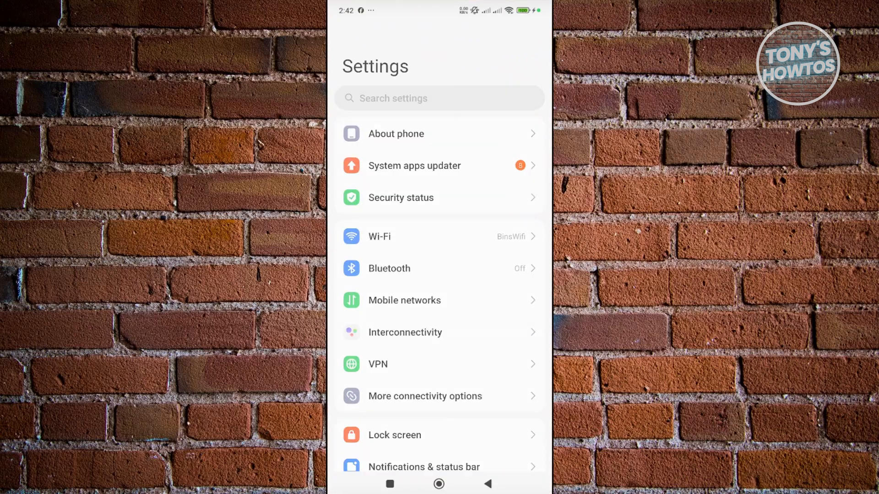
pyautogui.scroll(-3)
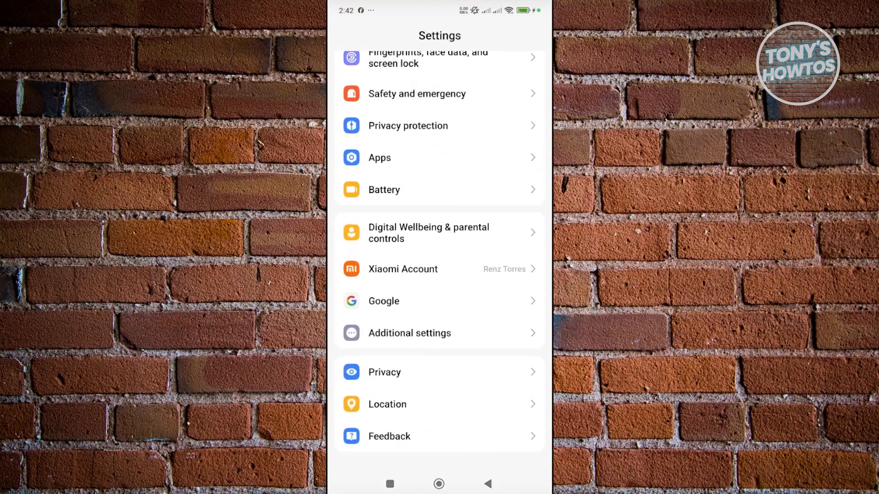
pyautogui.click(409, 333)
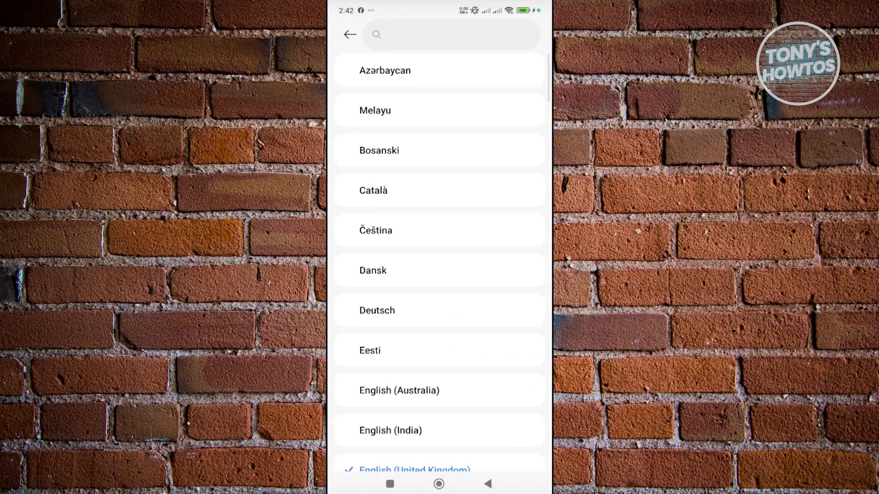
# Scroll through the system language list, from Polski to Tiếng Việt, and back up.
pyautogui.scroll(-3)
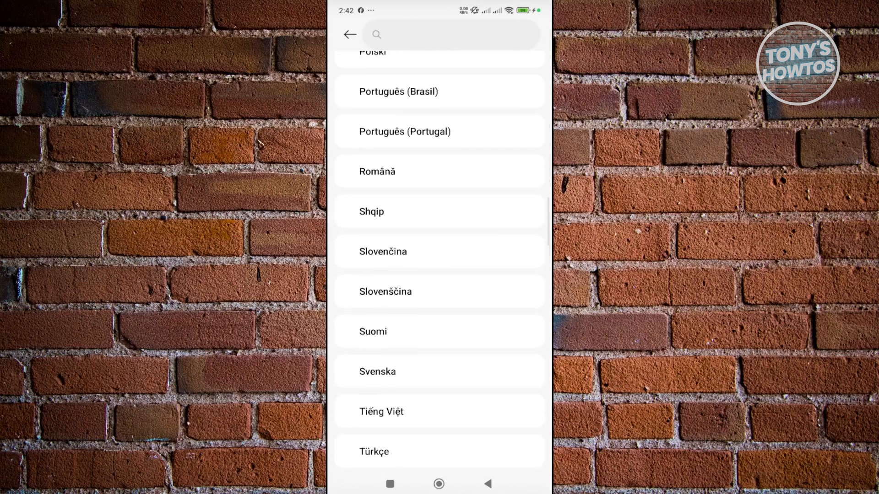
pyautogui.scroll(3)
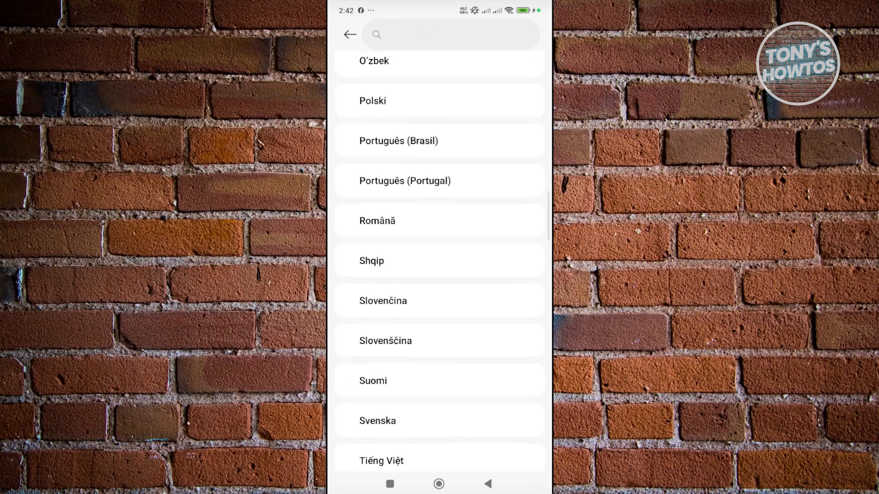